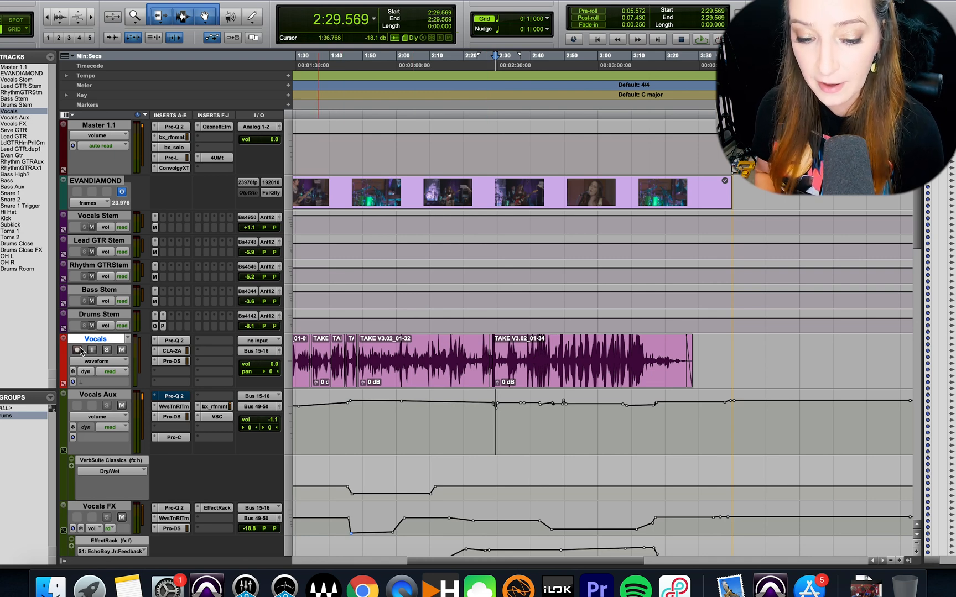
{"action": "mouse_move", "coordinate": [77, 349]}
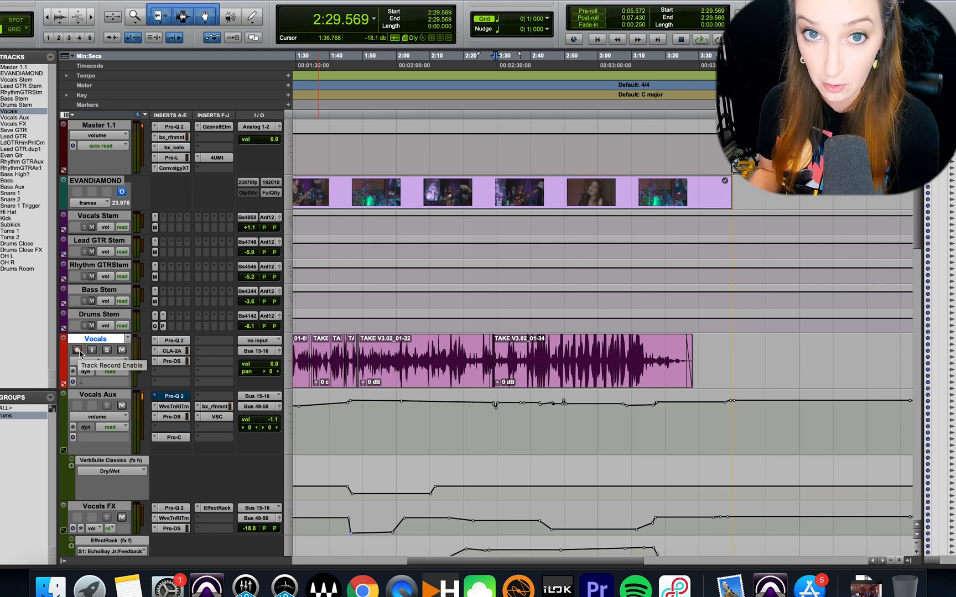
{"action": "left_click", "coordinate": [78, 349]}
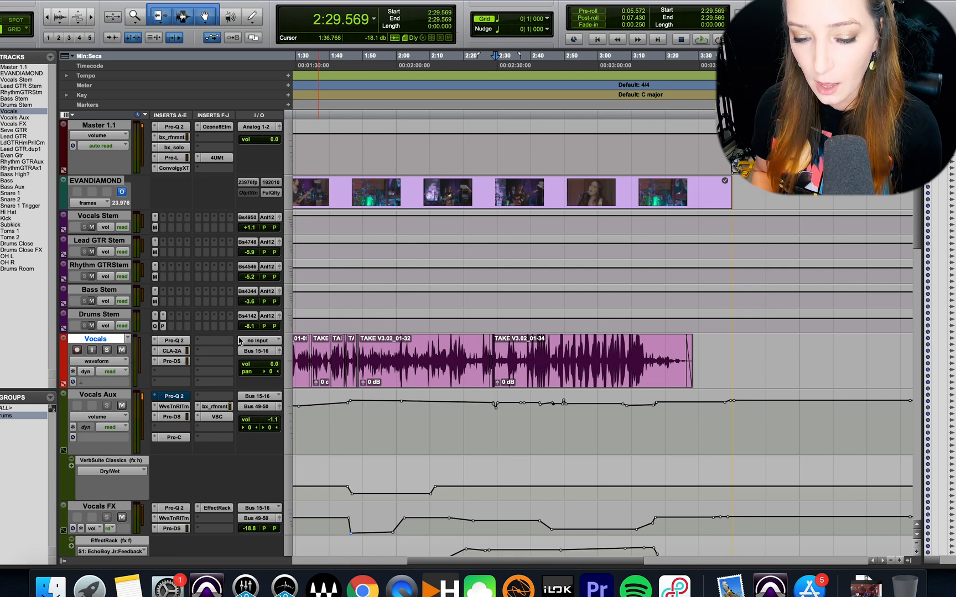
{"action": "mouse_move", "coordinate": [169, 361]}
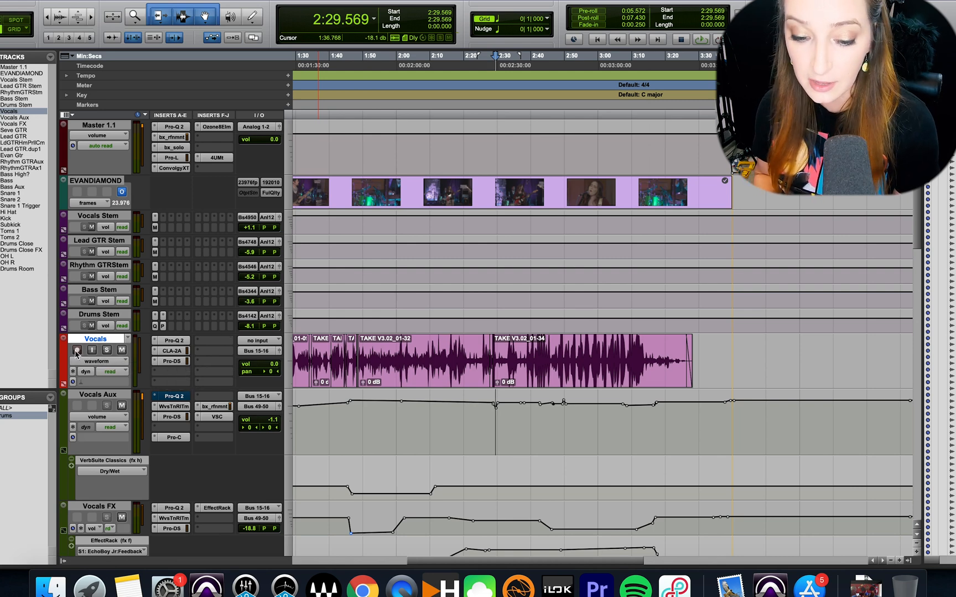
{"action": "mouse_move", "coordinate": [77, 349]}
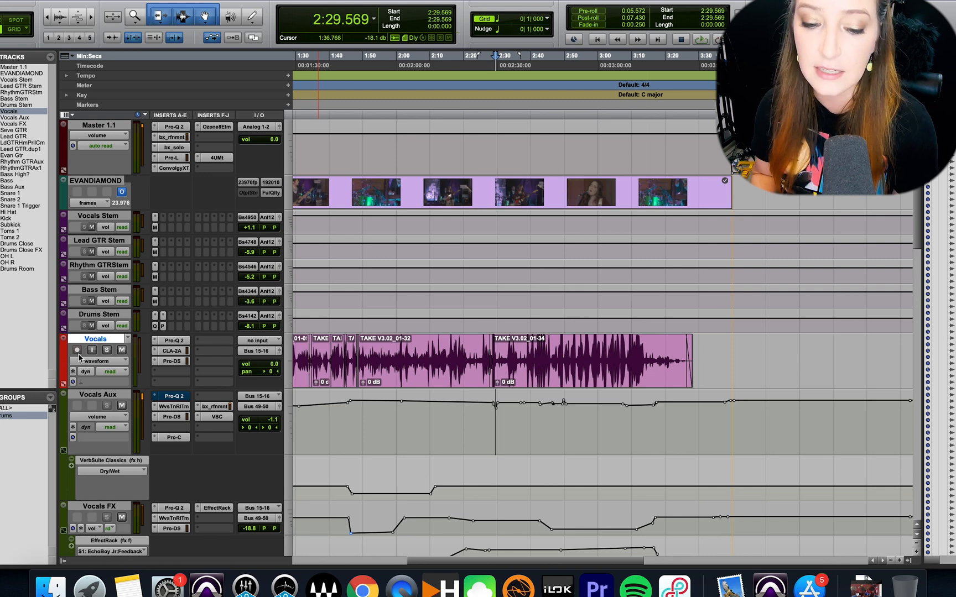
{"action": "mouse_move", "coordinate": [76, 349]}
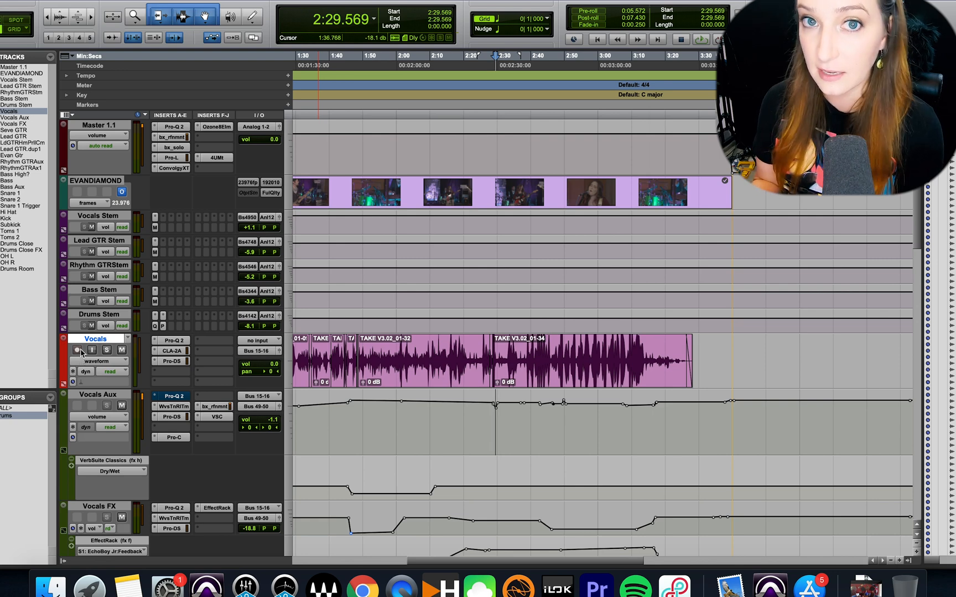
{"action": "mouse_move", "coordinate": [77, 349]}
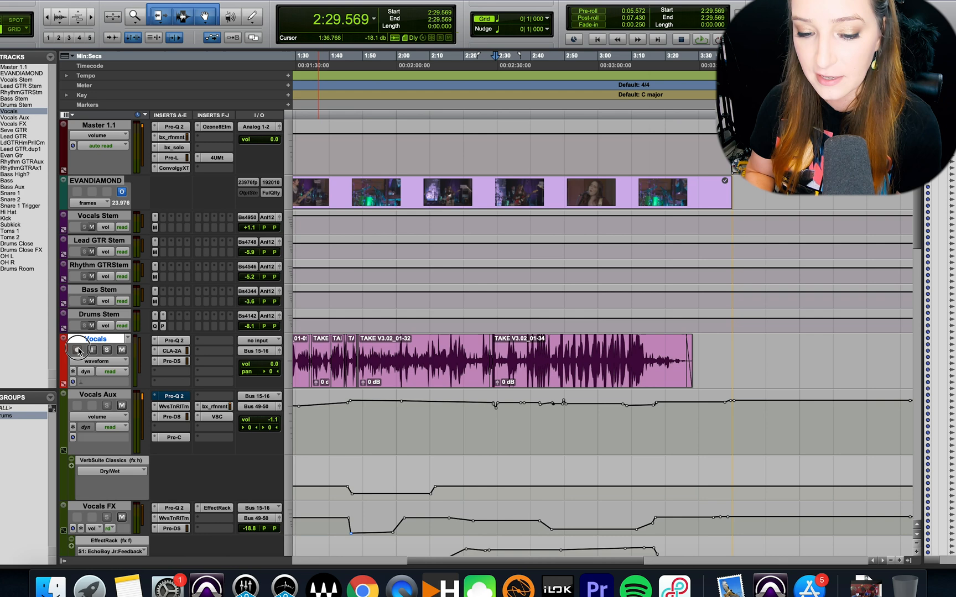
{"action": "left_click", "coordinate": [77, 350]}
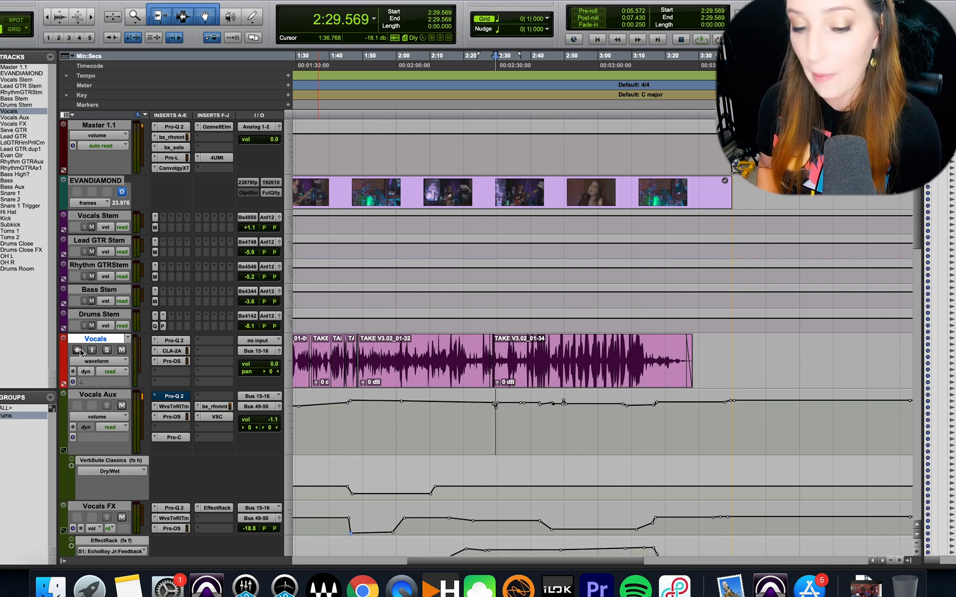
{"action": "mouse_move", "coordinate": [77, 349]}
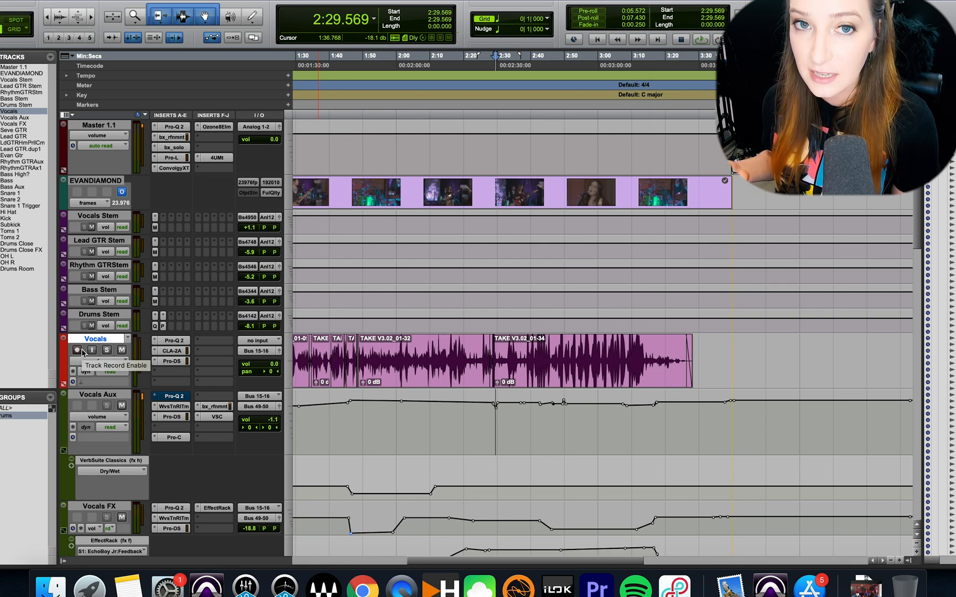